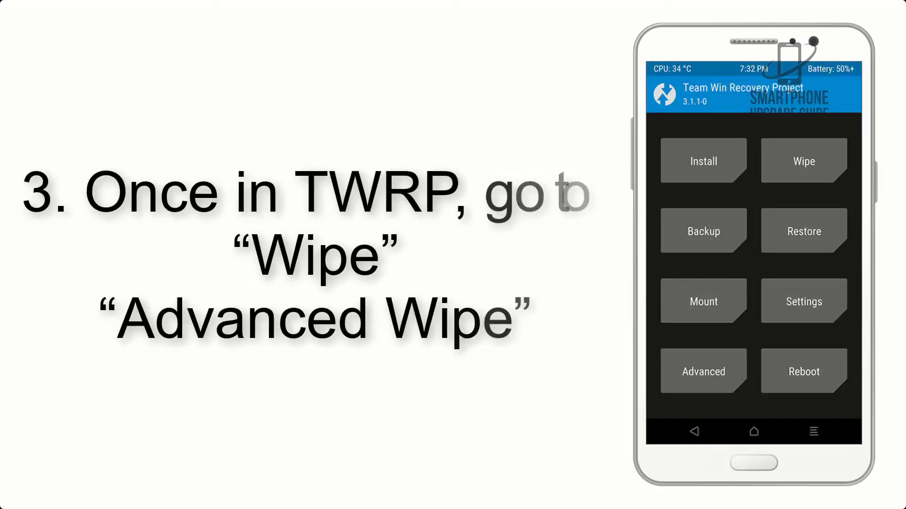
Review the Wipe and Advanced Wipe partition options, then start a zip install from the main menu
{"action": "left_click", "coordinate": [802, 161]}
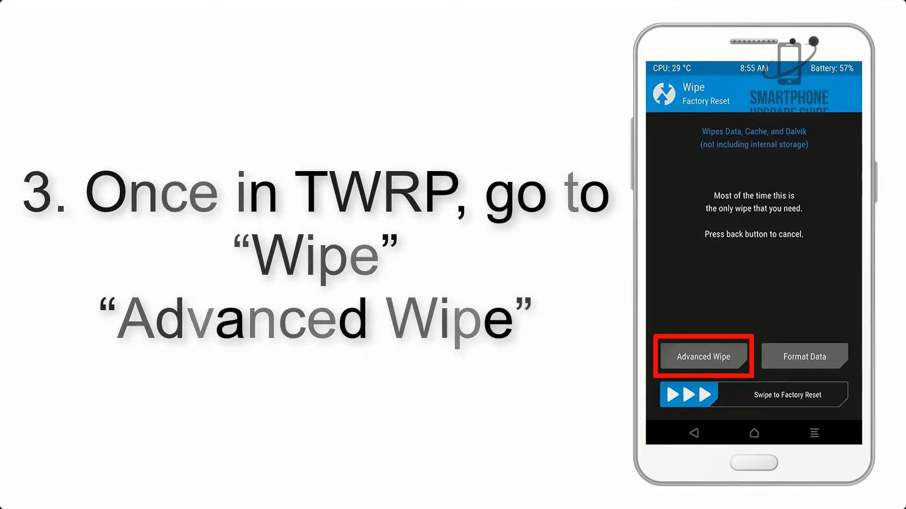
{"action": "left_click", "coordinate": [702, 357]}
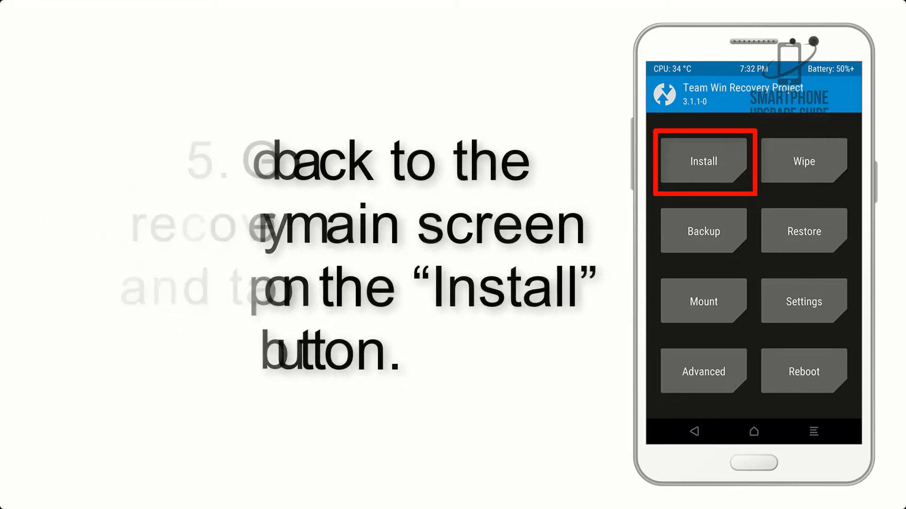
{"action": "left_click", "coordinate": [702, 162]}
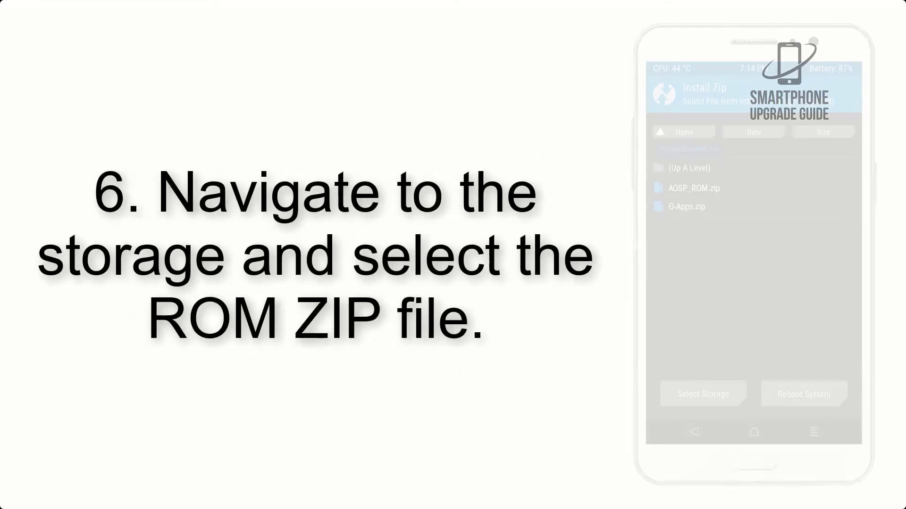
Select AOSP_ROM.zip in /sdcard/Download, queue G-Apps.zip, and swipe to confirm flashing
{"action": "left_click", "coordinate": [693, 188]}
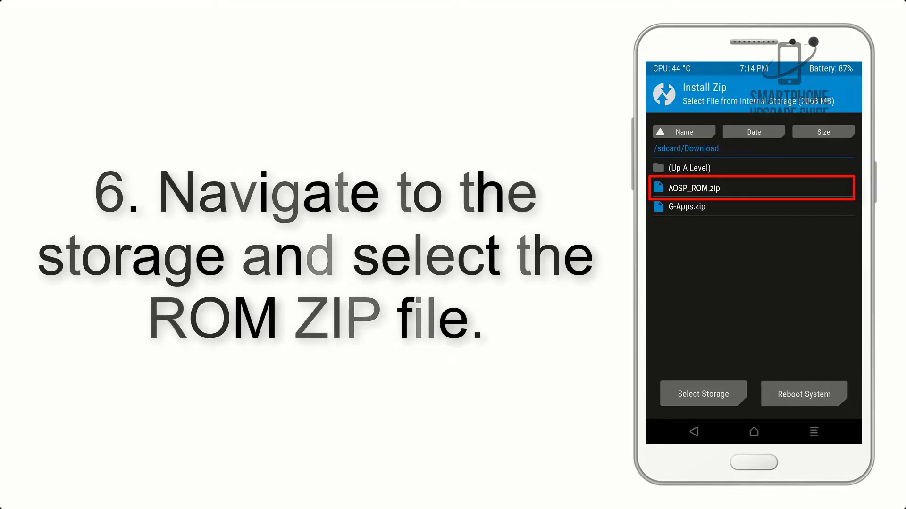
{"action": "left_click", "coordinate": [693, 188]}
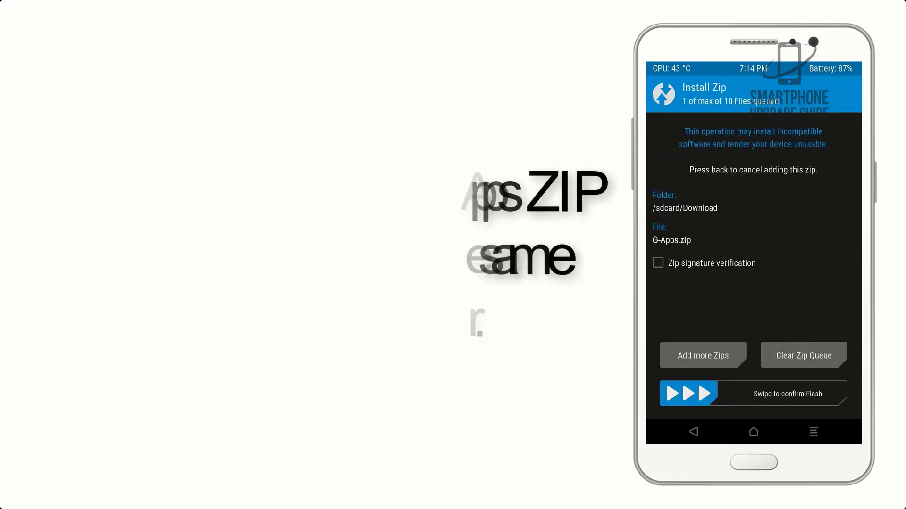
{"action": "left_click_drag", "start_coordinate": [672, 393], "coordinate": [739, 393]}
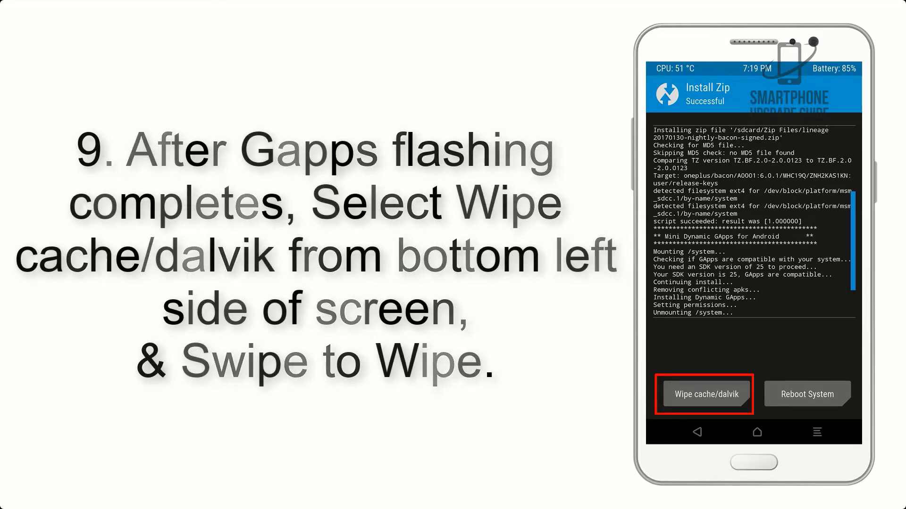
Wipe cache and Dalvik after the successful install, ready to reboot into the system
{"action": "left_click", "coordinate": [807, 394]}
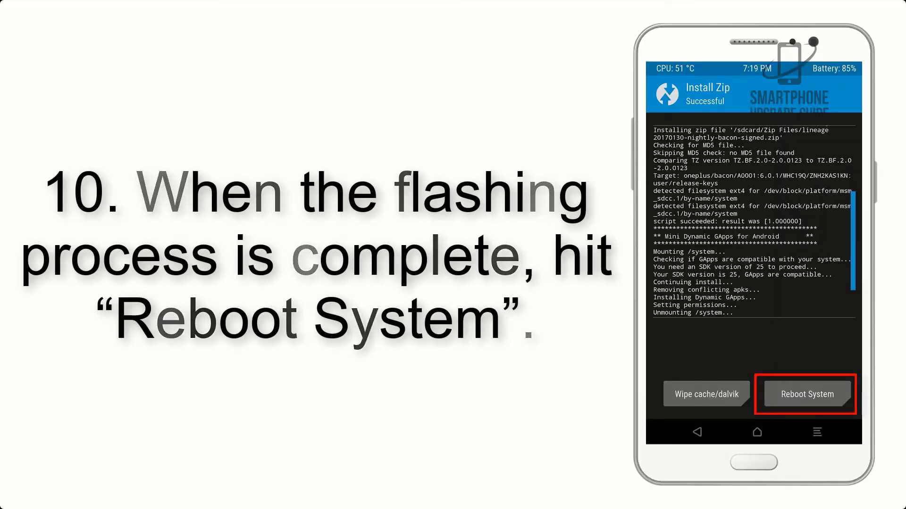